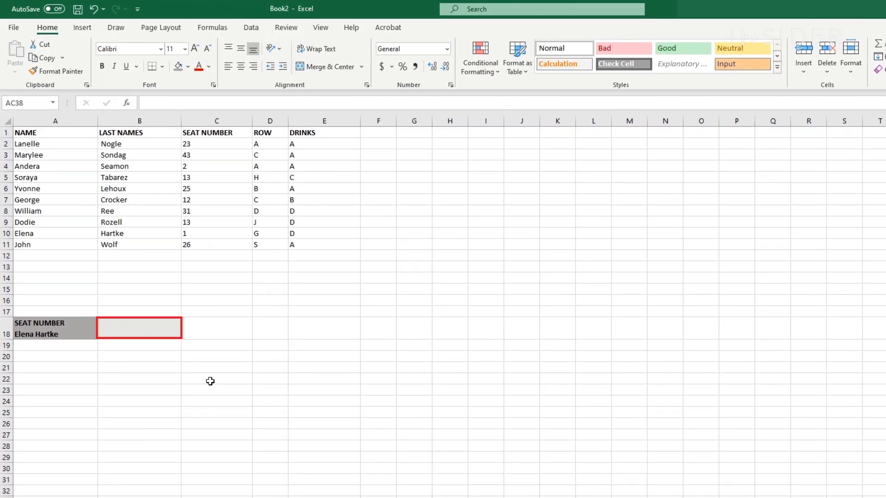
Start a VLOOKUP function in cell B18 from the Lookup & Reference library
{"action": "left_click", "coordinate": [140, 327]}
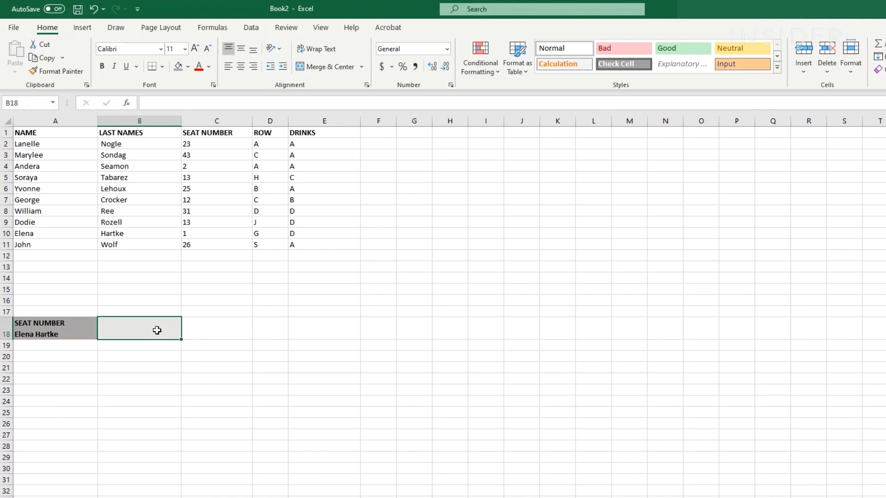
{"action": "mouse_move", "coordinate": [212, 27]}
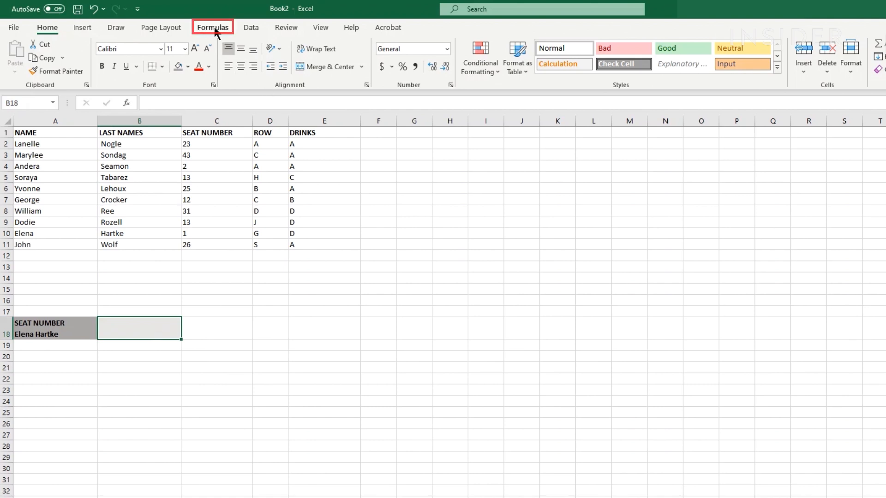
{"action": "left_click", "coordinate": [215, 56]}
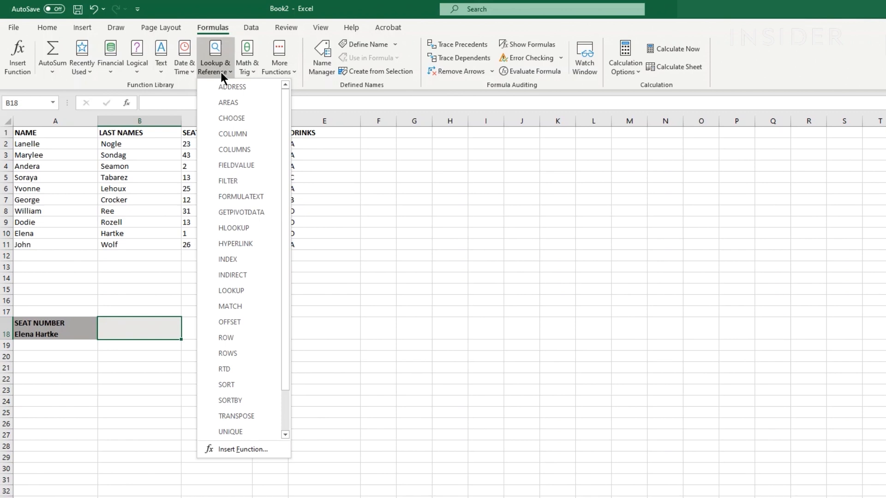
{"action": "scroll", "scroll_direction": "down", "scroll_amount": 3}
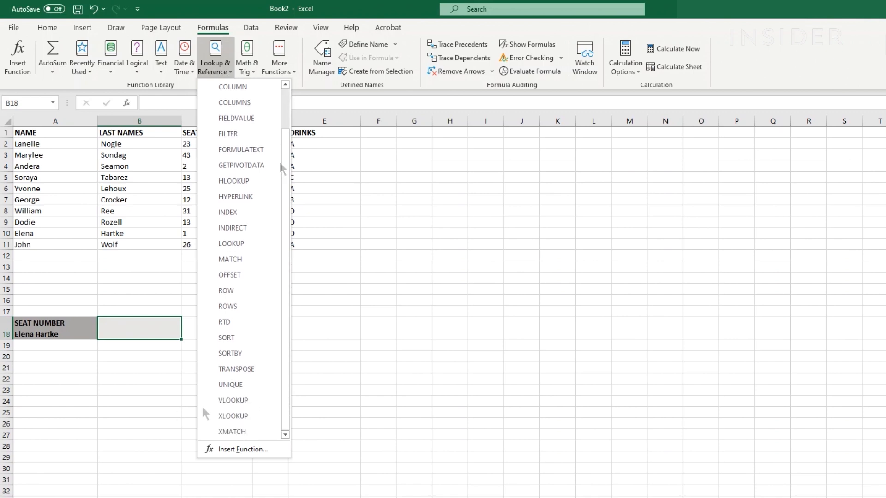
{"action": "left_click", "coordinate": [233, 399]}
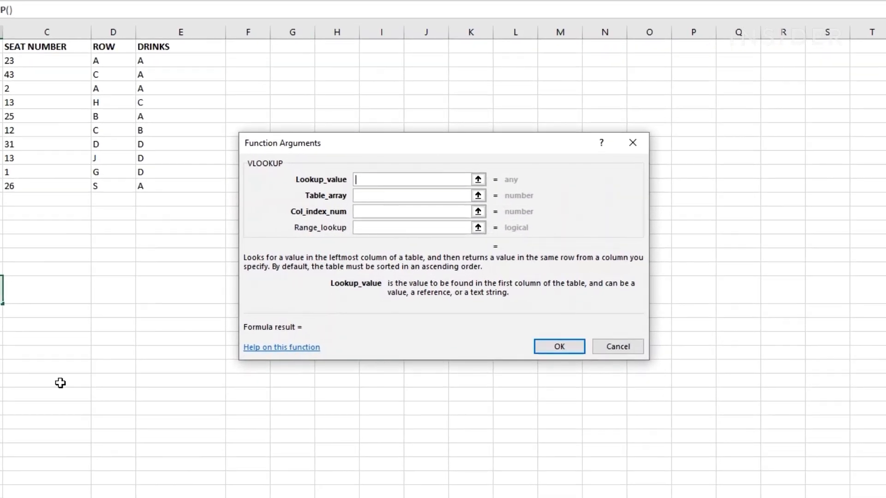
Enter Elena as the lookup value and move to the Table_array field
{"action": "left_click", "coordinate": [413, 179]}
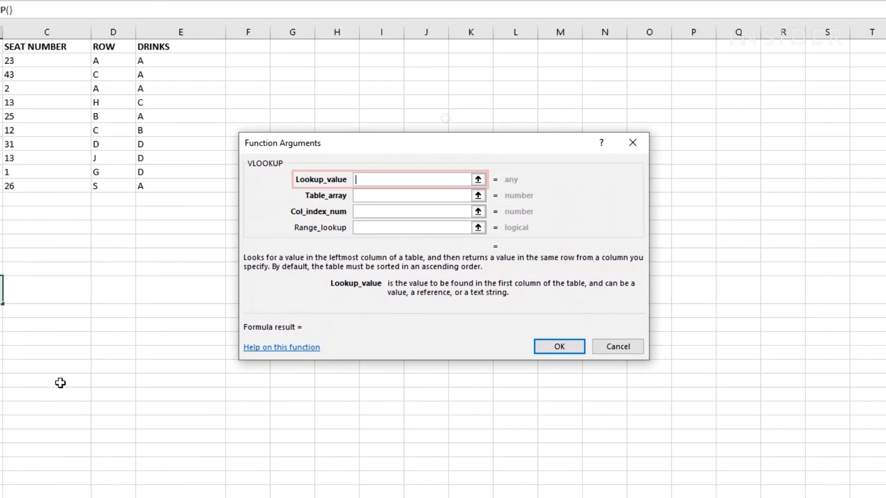
{"action": "mouse_move", "coordinate": [421, 179]}
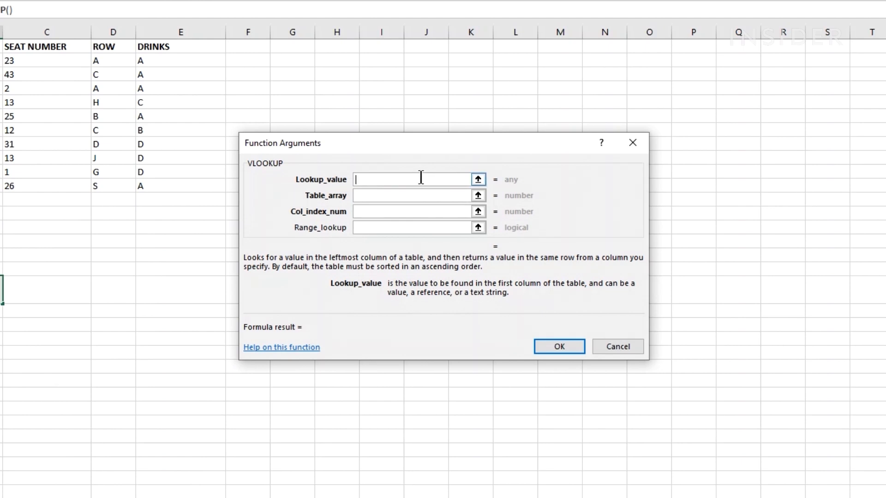
{"action": "type", "text": "Elena"}
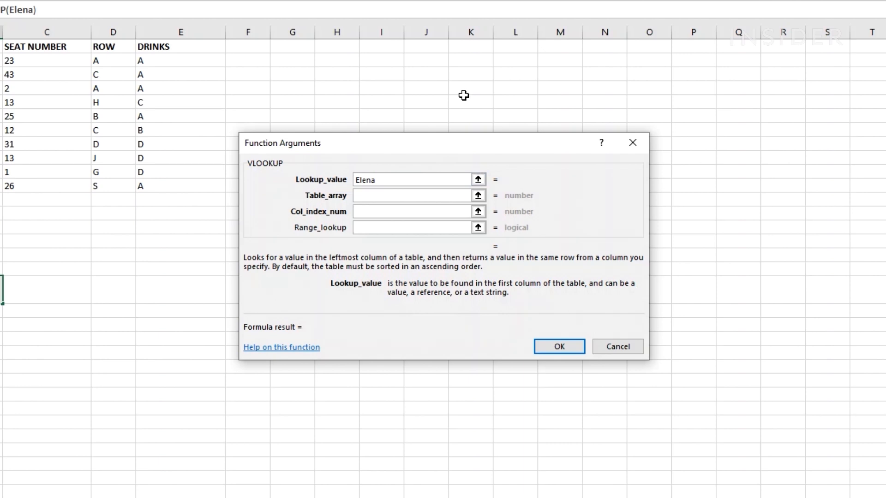
{"action": "left_click", "coordinate": [413, 195]}
{"action": "type", "text": "A2:"}
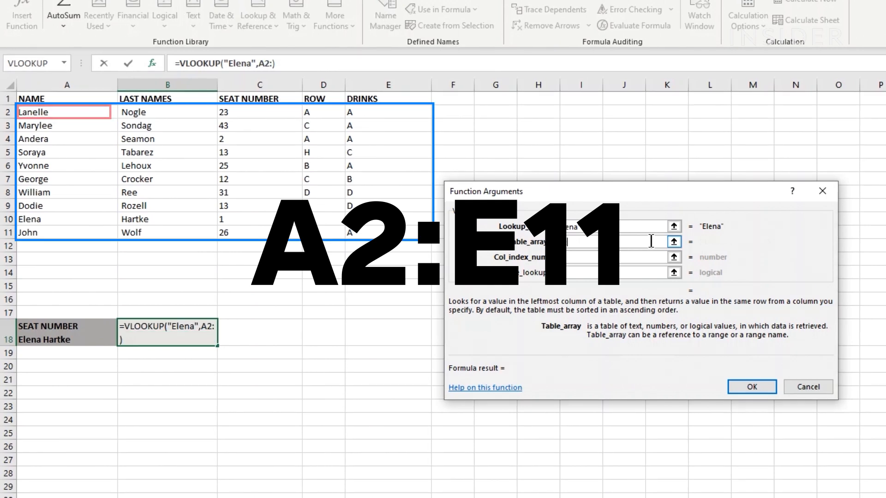
Set the table array to A2:E11 and the column index to 3 for seat numbers
{"action": "type", "text": "E11"}
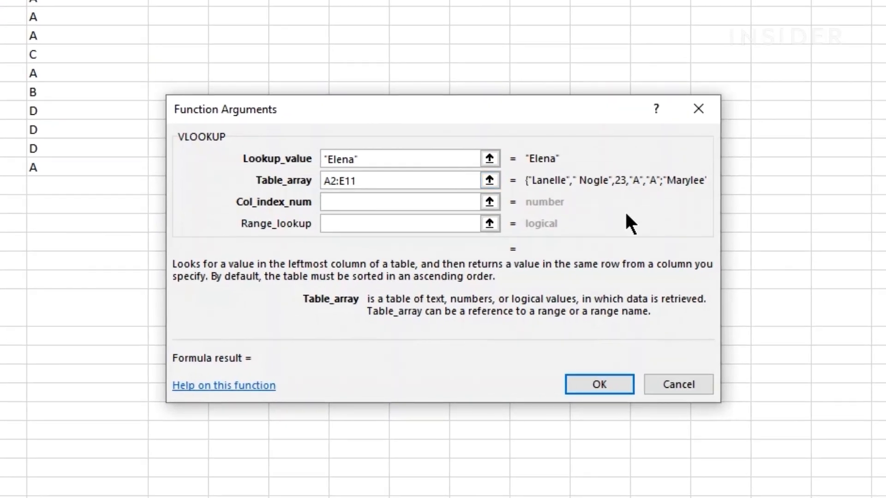
{"action": "left_click", "coordinate": [402, 202]}
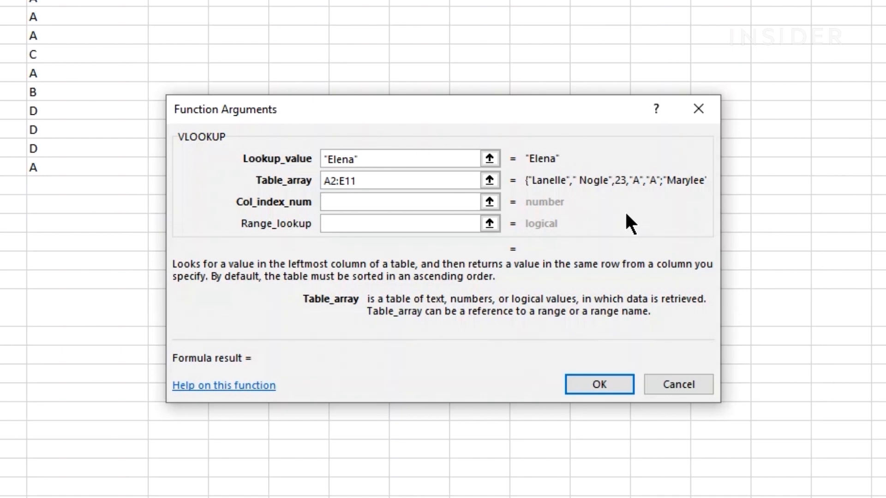
{"action": "left_click", "coordinate": [401, 202]}
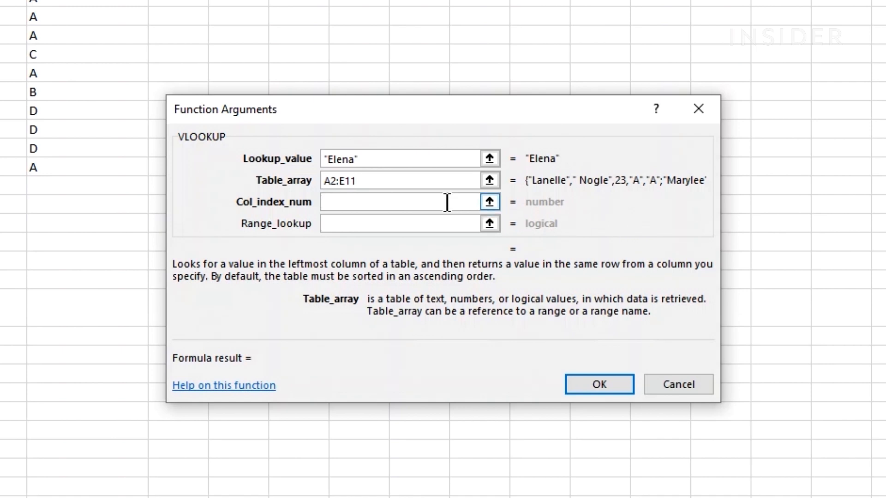
{"action": "type", "text": "3"}
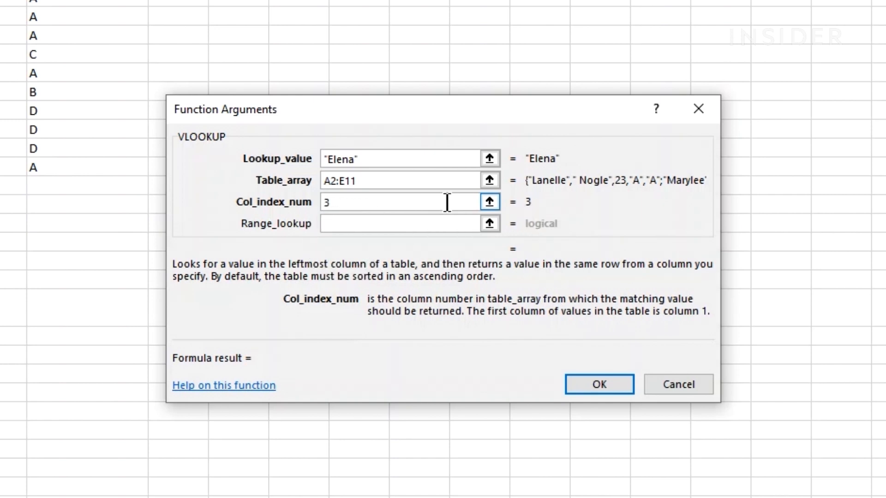
{"action": "left_click", "coordinate": [401, 223]}
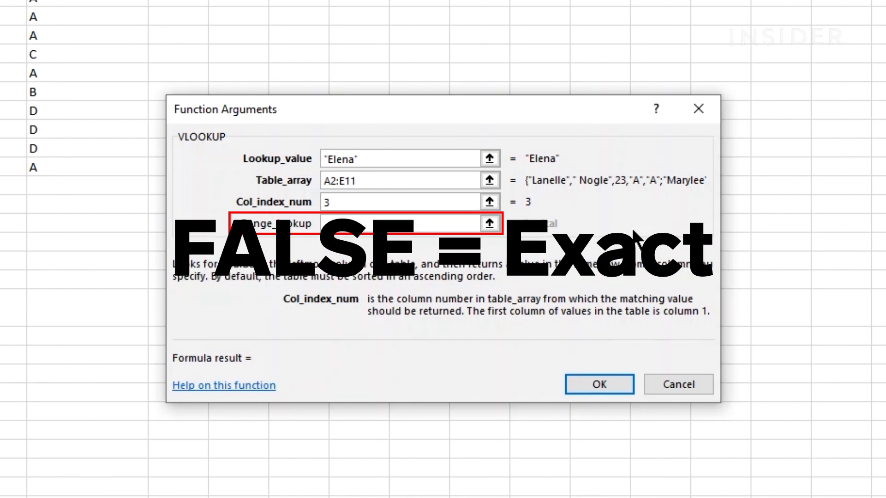
{"action": "type", "text": "FALS"}
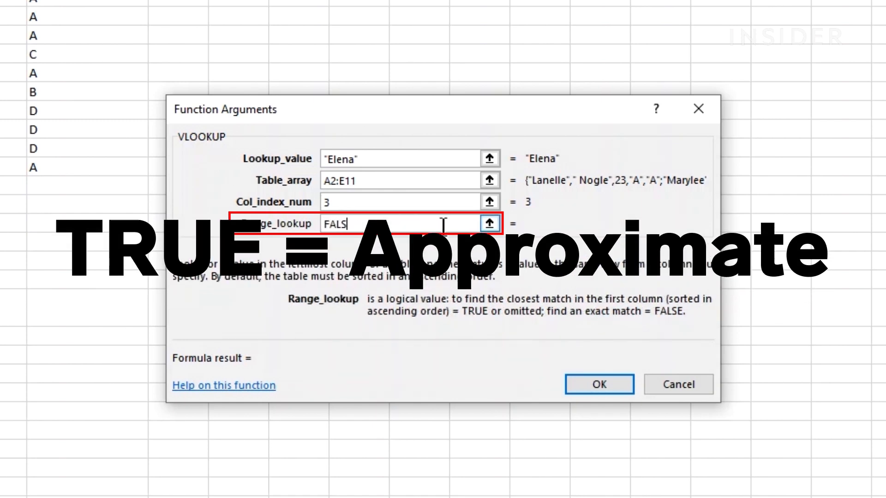
{"action": "type", "text": "E"}
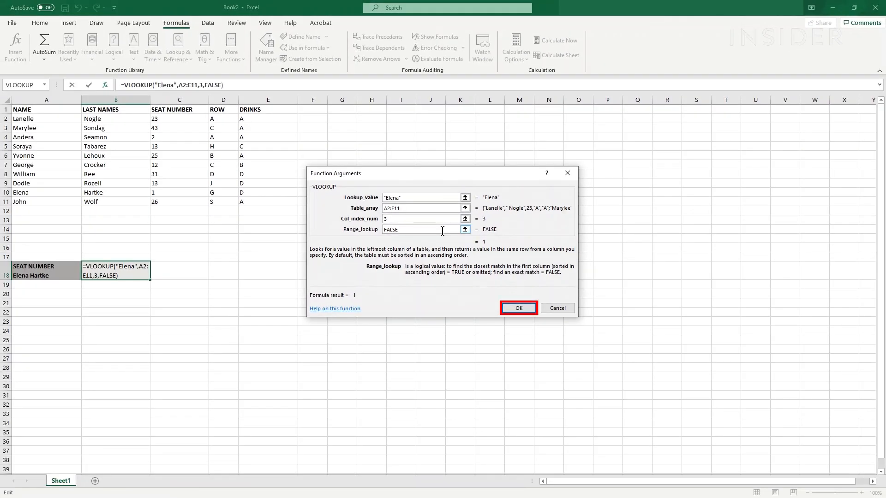
{"action": "left_click", "coordinate": [516, 309]}
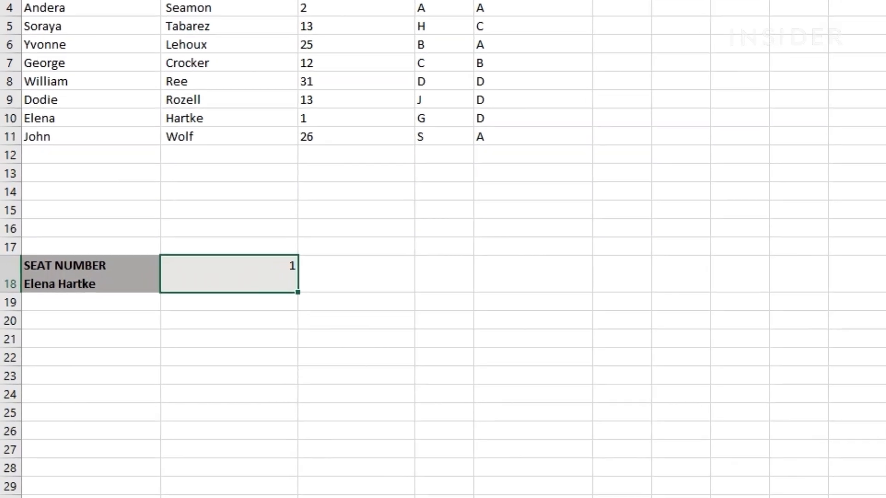